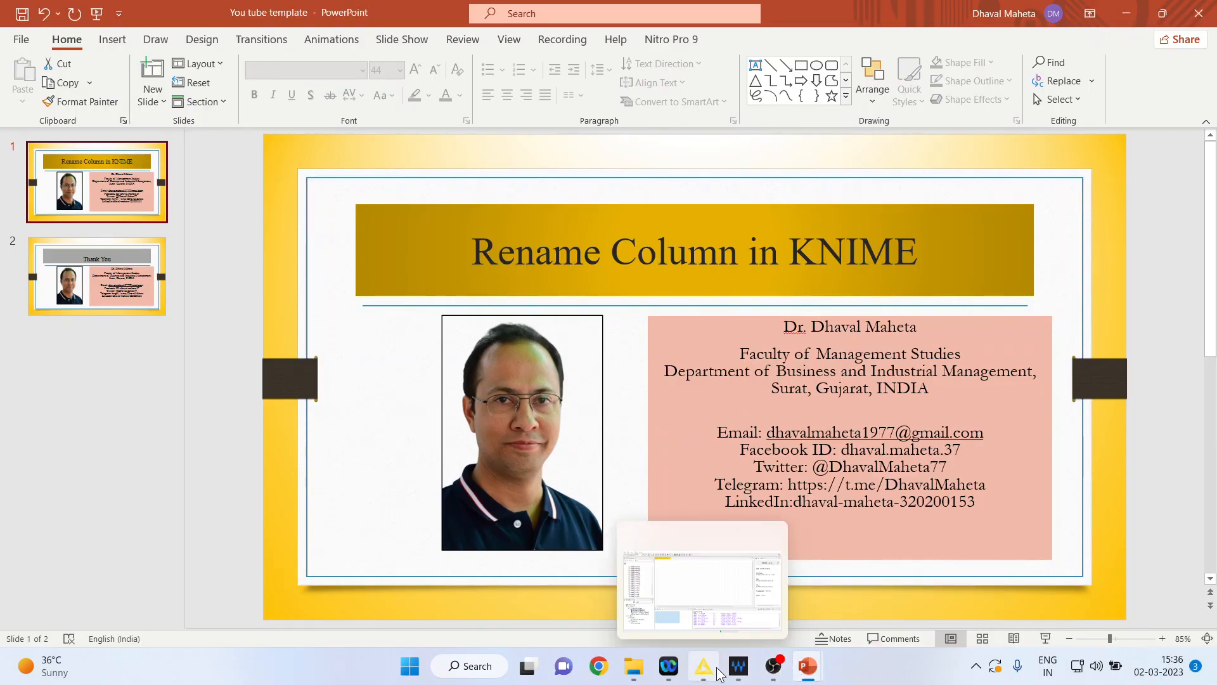
Switch from the PowerPoint title slide to the KNIME Analytics Platform window
{"action": "left_click", "coordinate": [702, 665]}
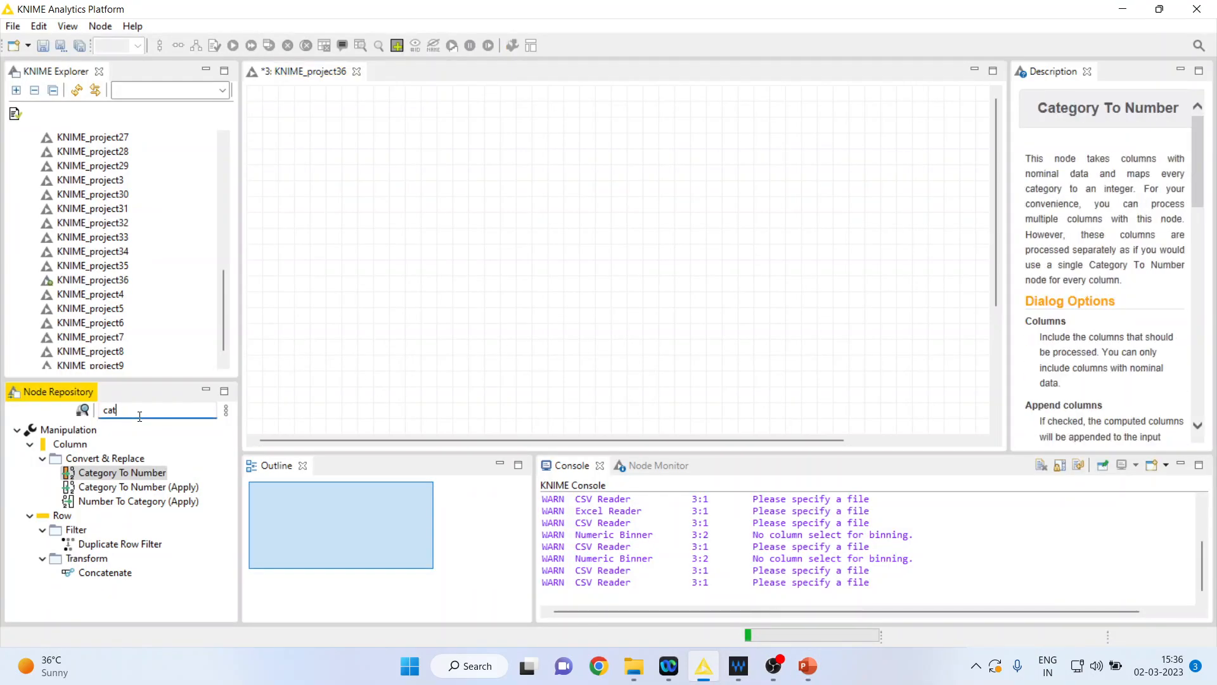
Clear the previous 'cat' node search and expand the IO node category
{"action": "left_click", "coordinate": [82, 410]}
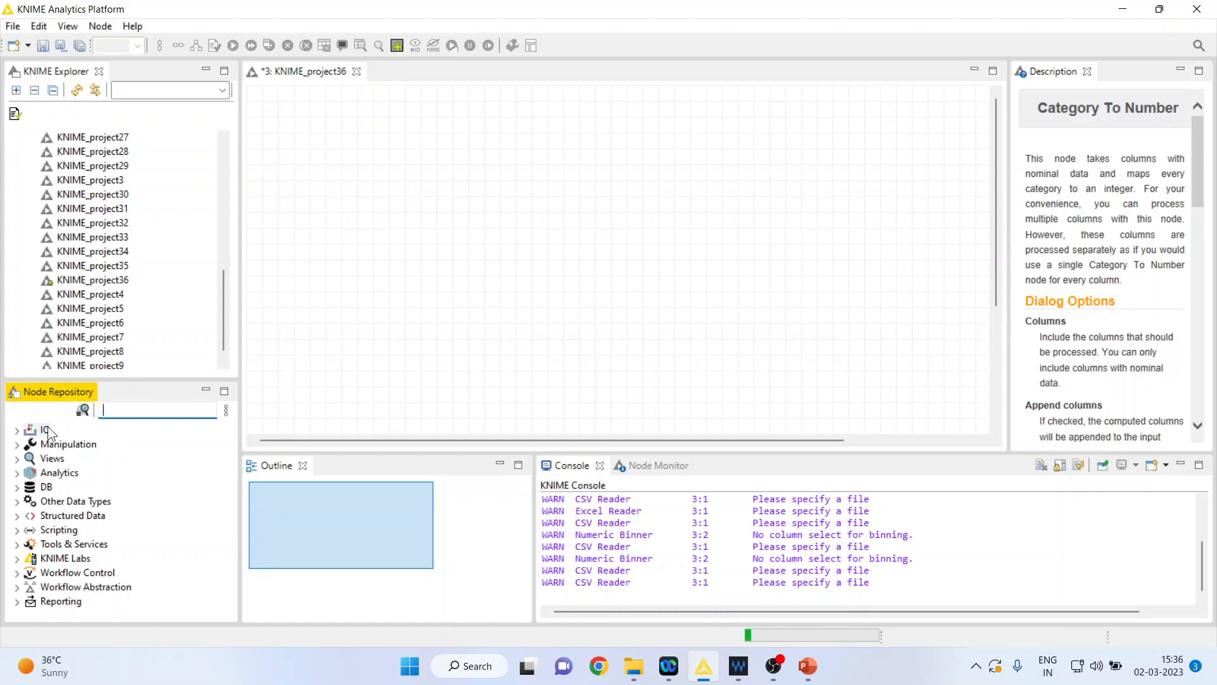
{"action": "left_click", "coordinate": [17, 430]}
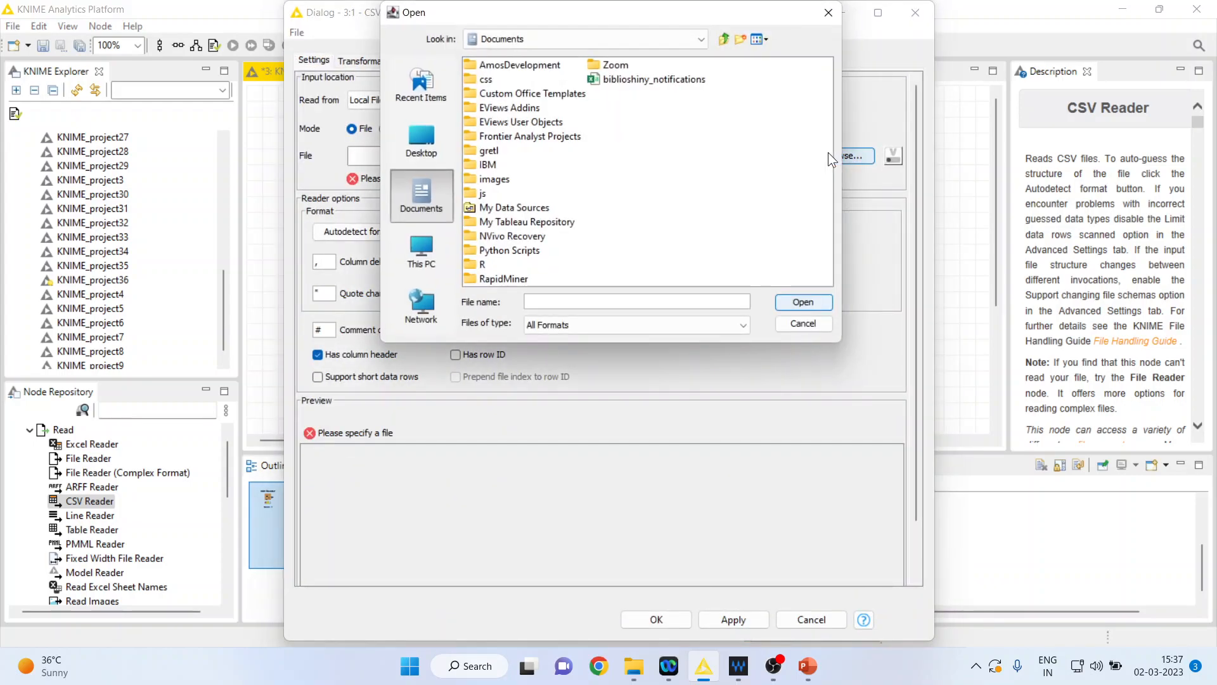
Browse drive D through Predictive Analytics > Knime > Data and pick the heart1 file
{"action": "left_click", "coordinate": [699, 40]}
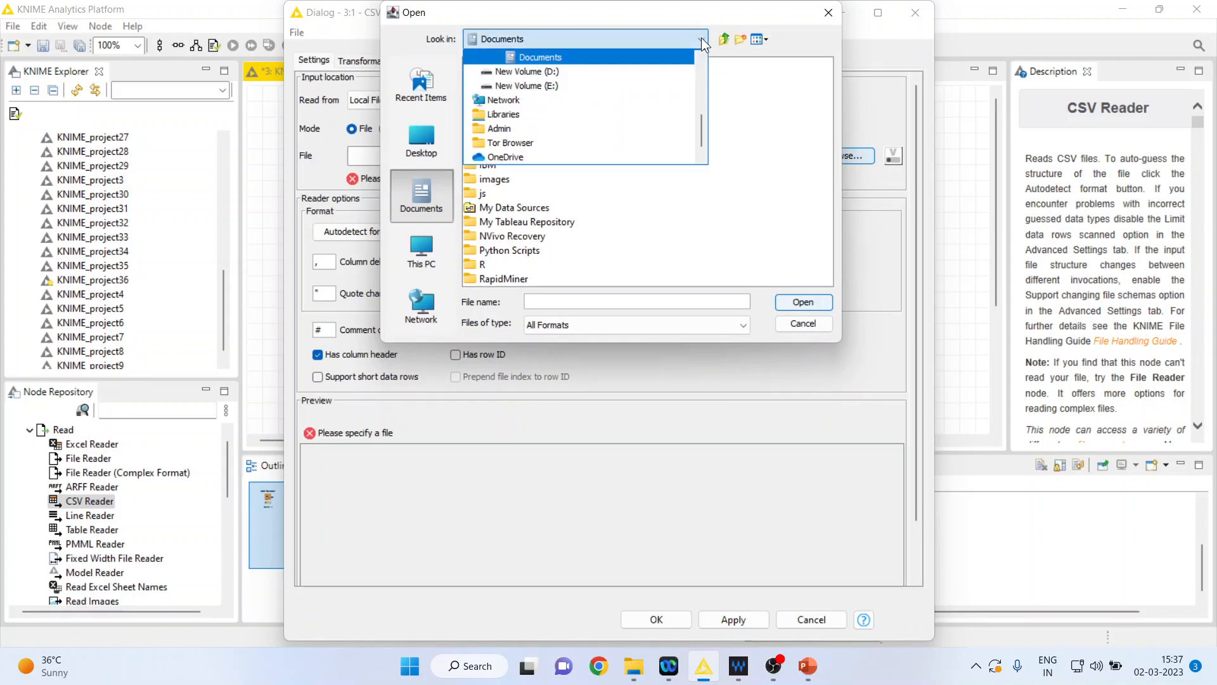
{"action": "left_click", "coordinate": [523, 71]}
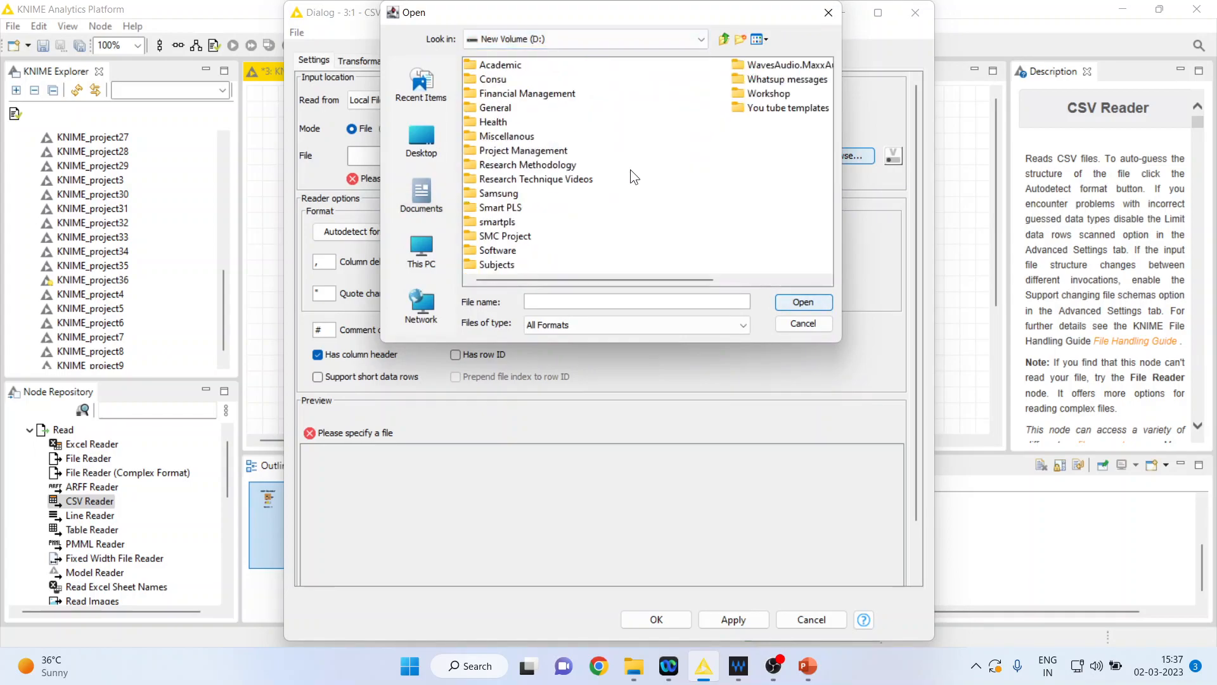
{"action": "double_click", "coordinate": [528, 164]}
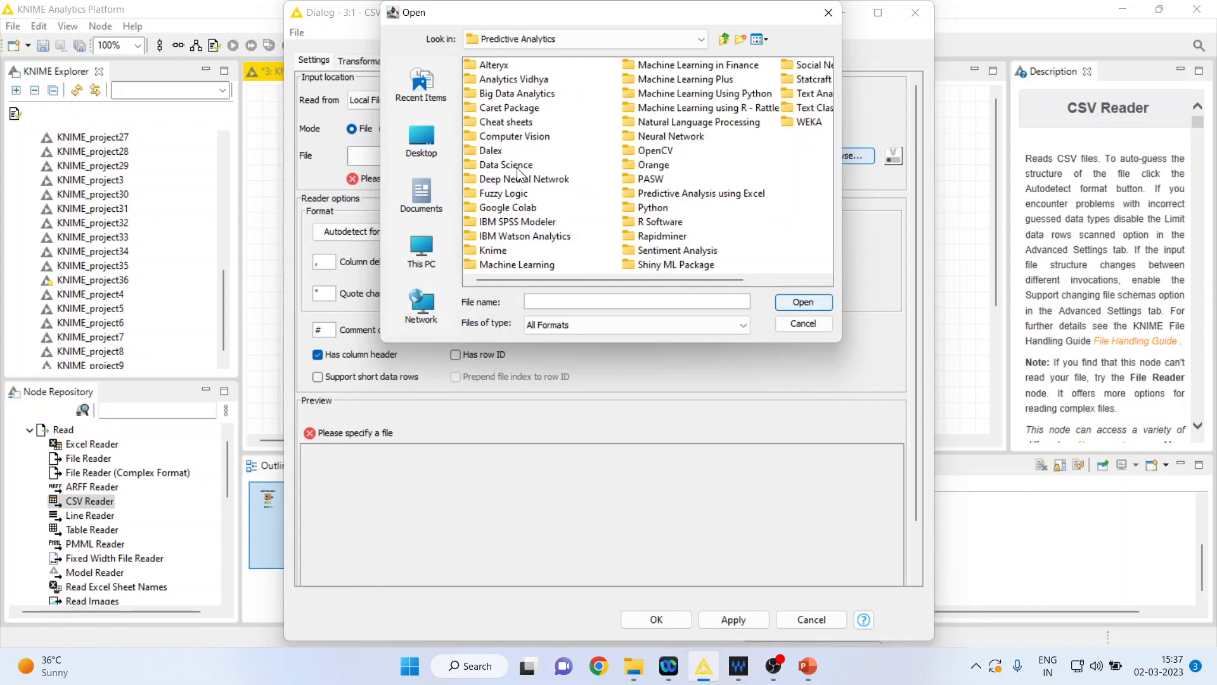
{"action": "double_click", "coordinate": [494, 249]}
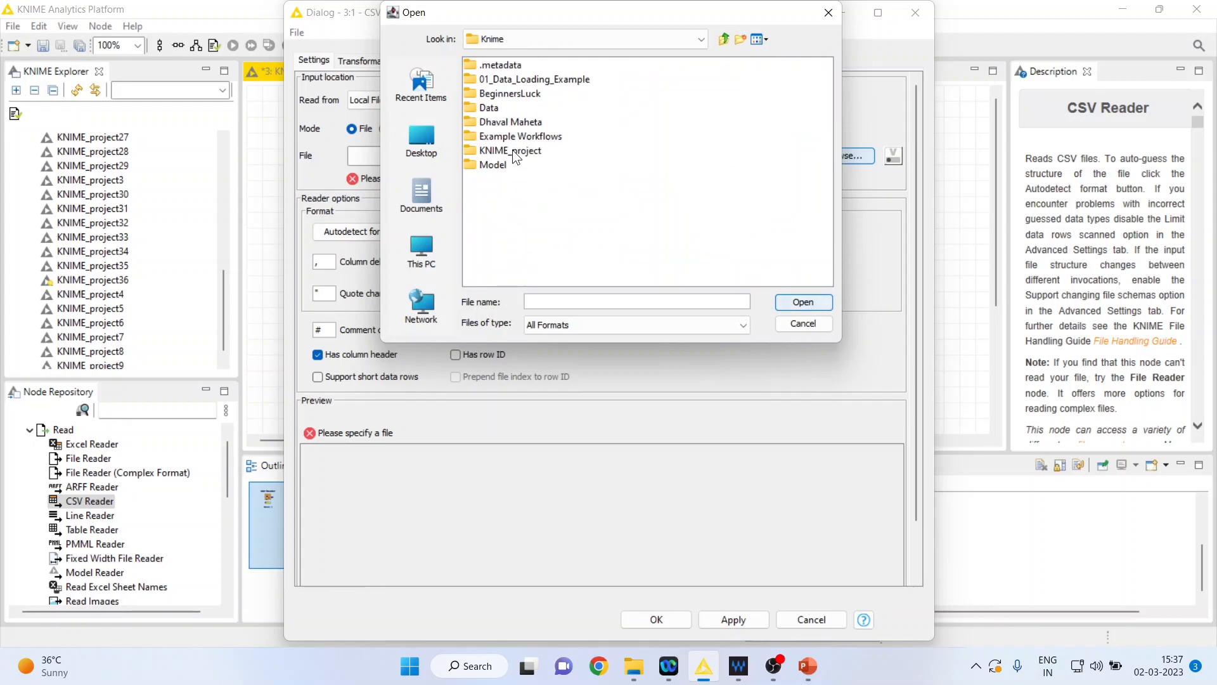
{"action": "double_click", "coordinate": [488, 107]}
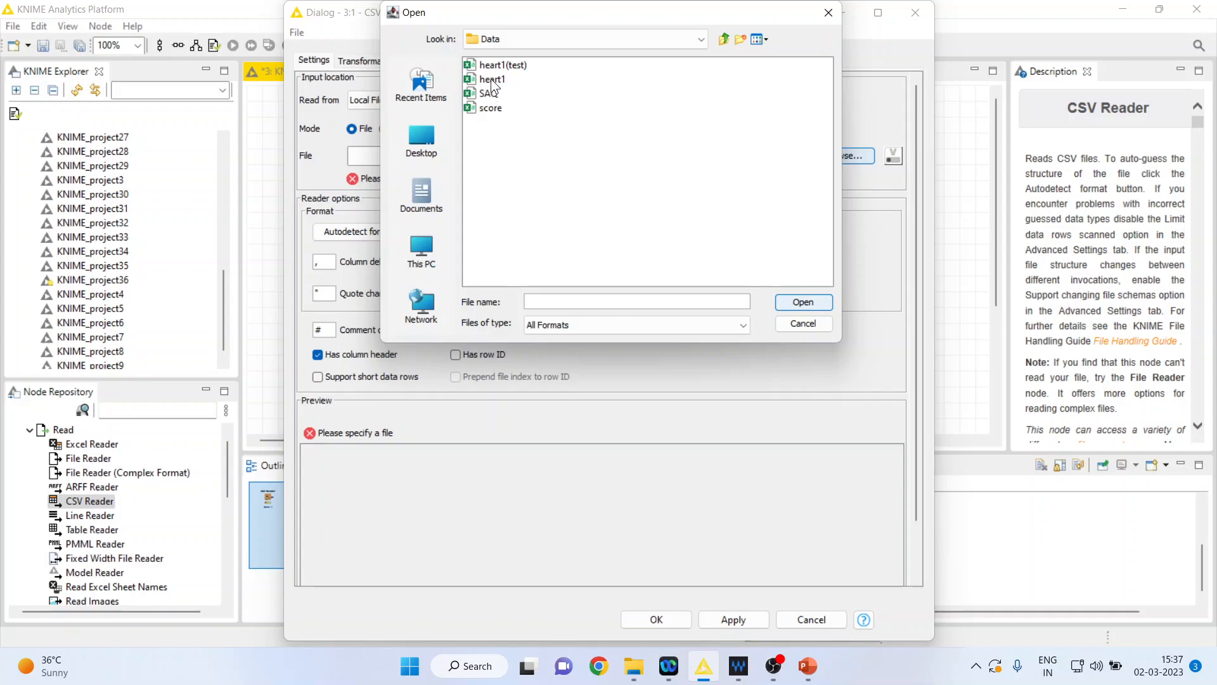
{"action": "double_click", "coordinate": [493, 79]}
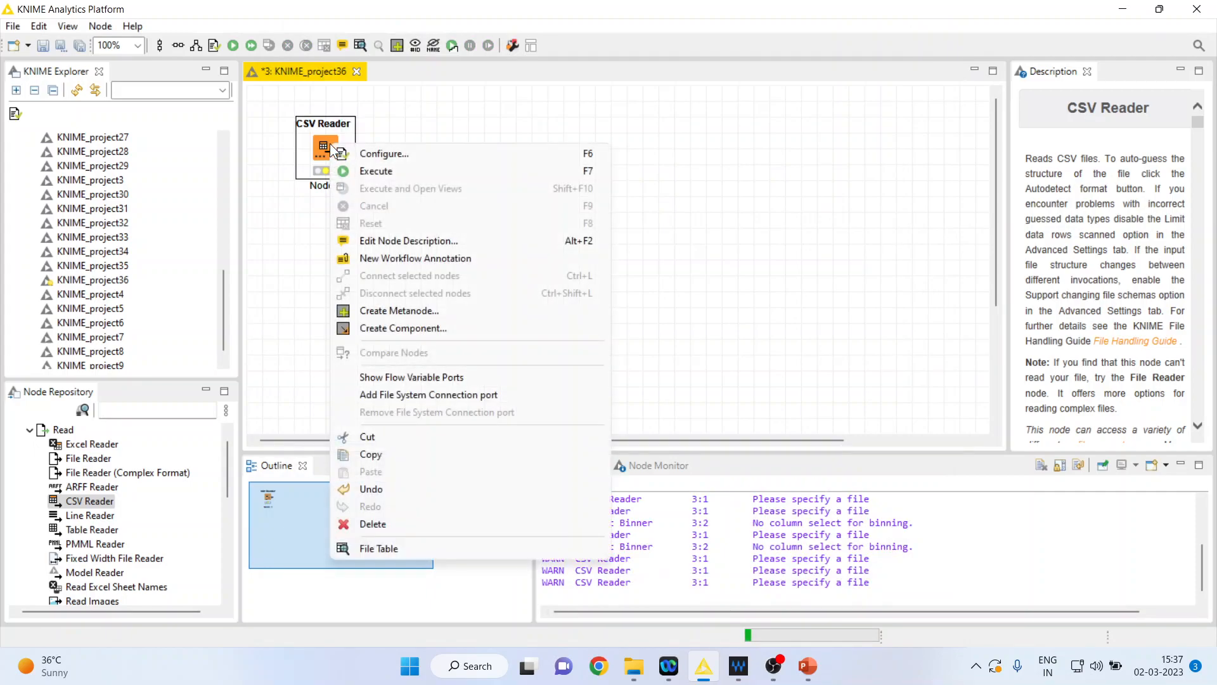
Run the CSV Reader, view its 918-row table and Age sort options, then close it
{"action": "left_click", "coordinate": [372, 178]}
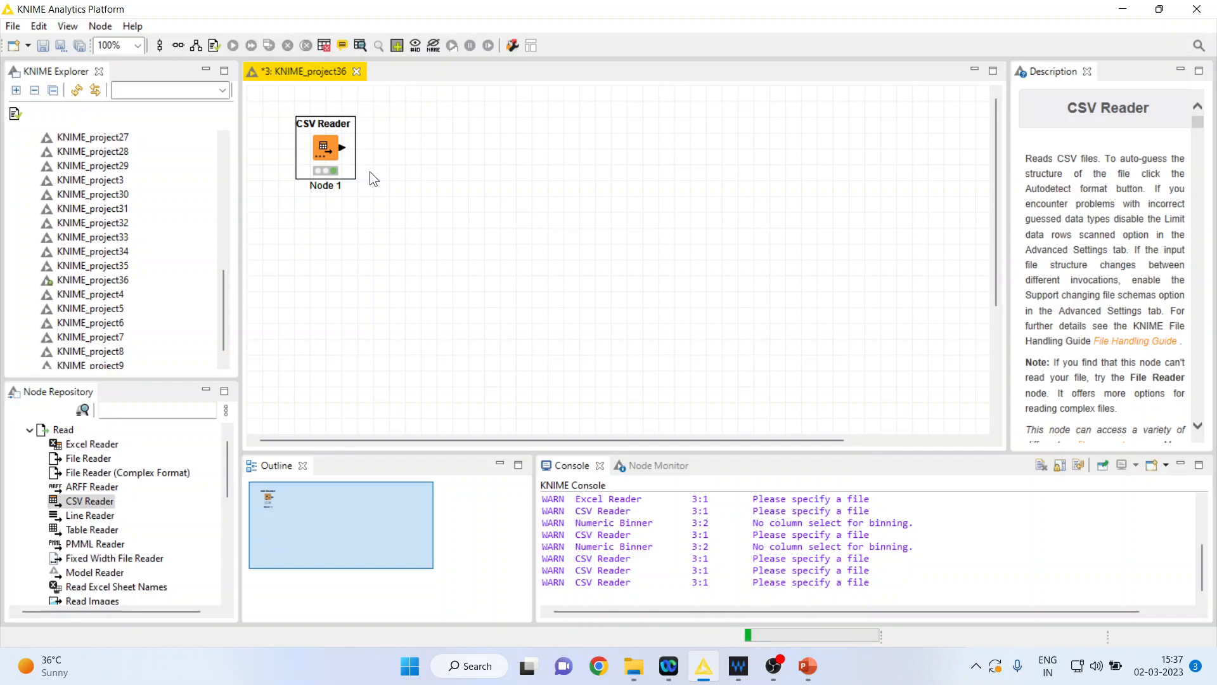
{"action": "mouse_move", "coordinate": [345, 171]}
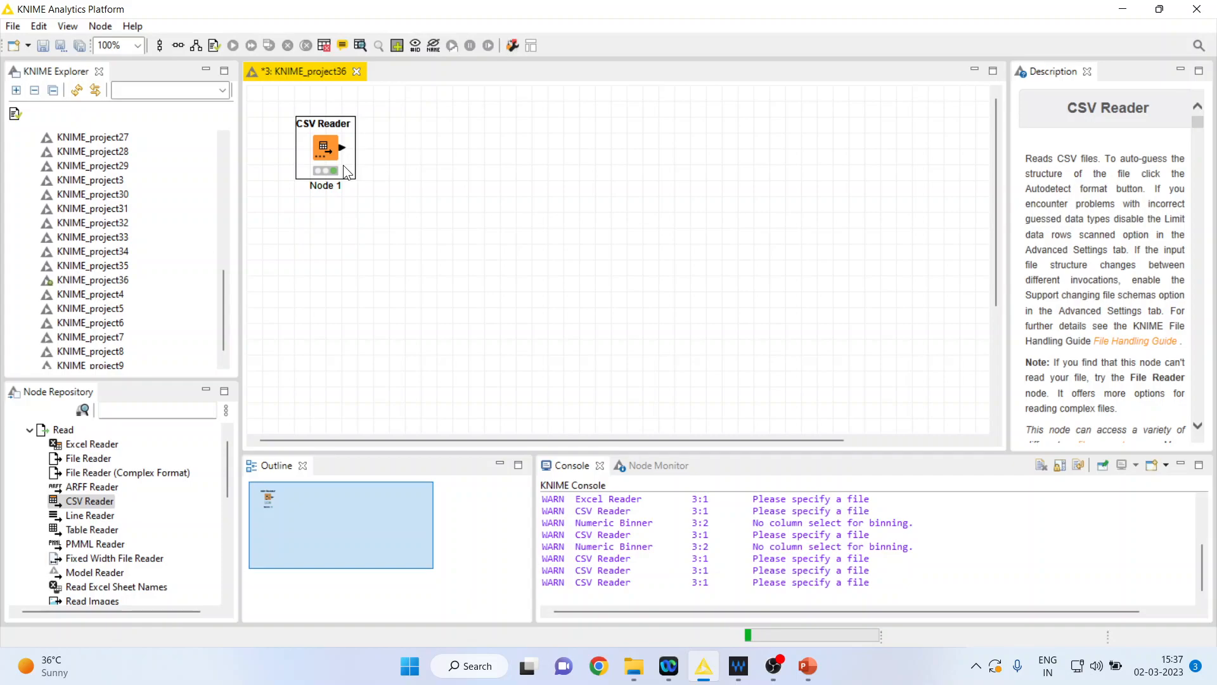
{"action": "mouse_move", "coordinate": [351, 135]}
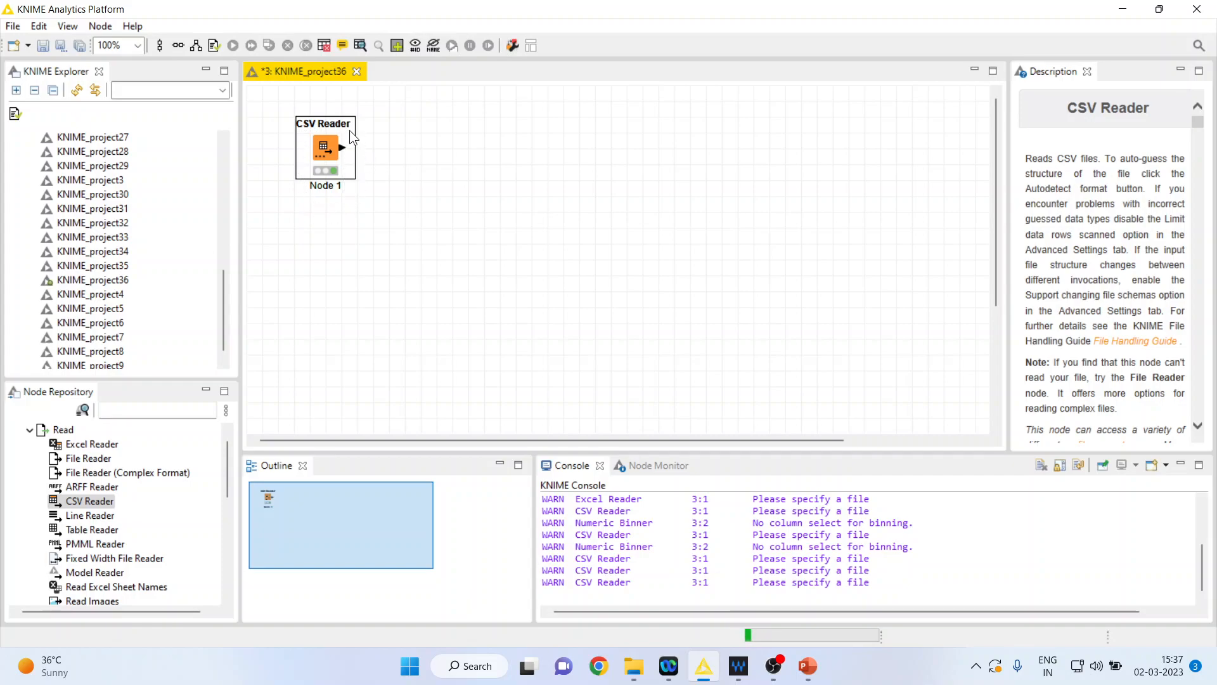
{"action": "mouse_move", "coordinate": [355, 197]}
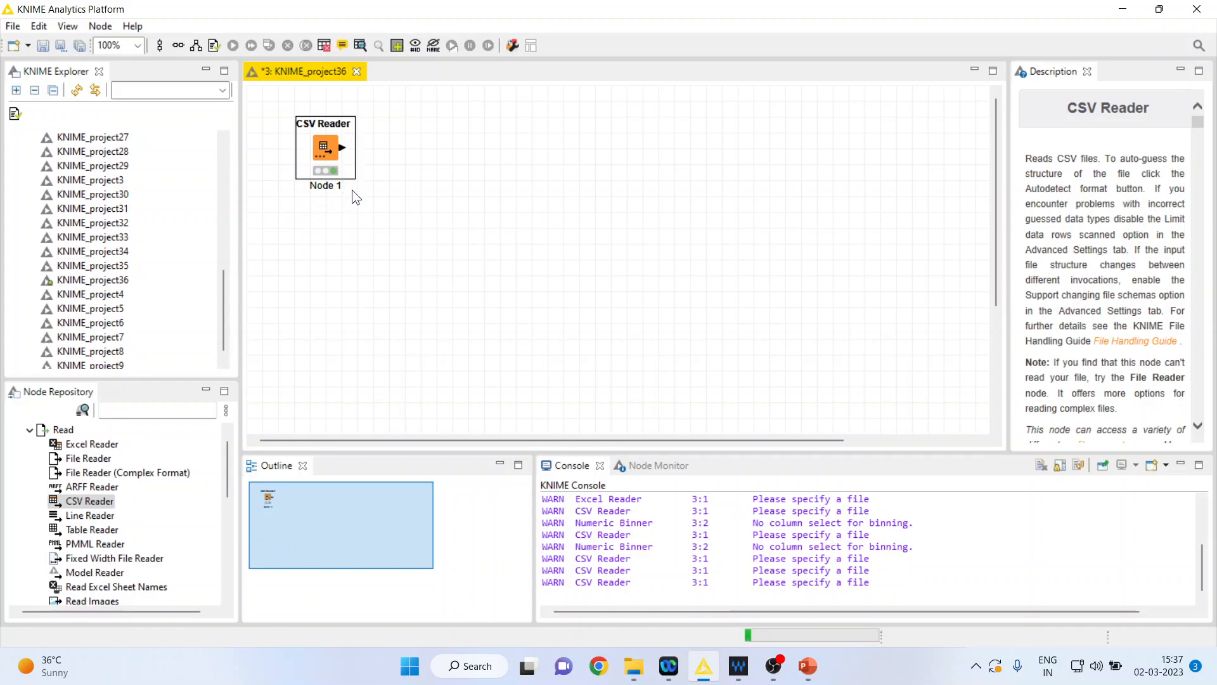
{"action": "mouse_move", "coordinate": [347, 184]}
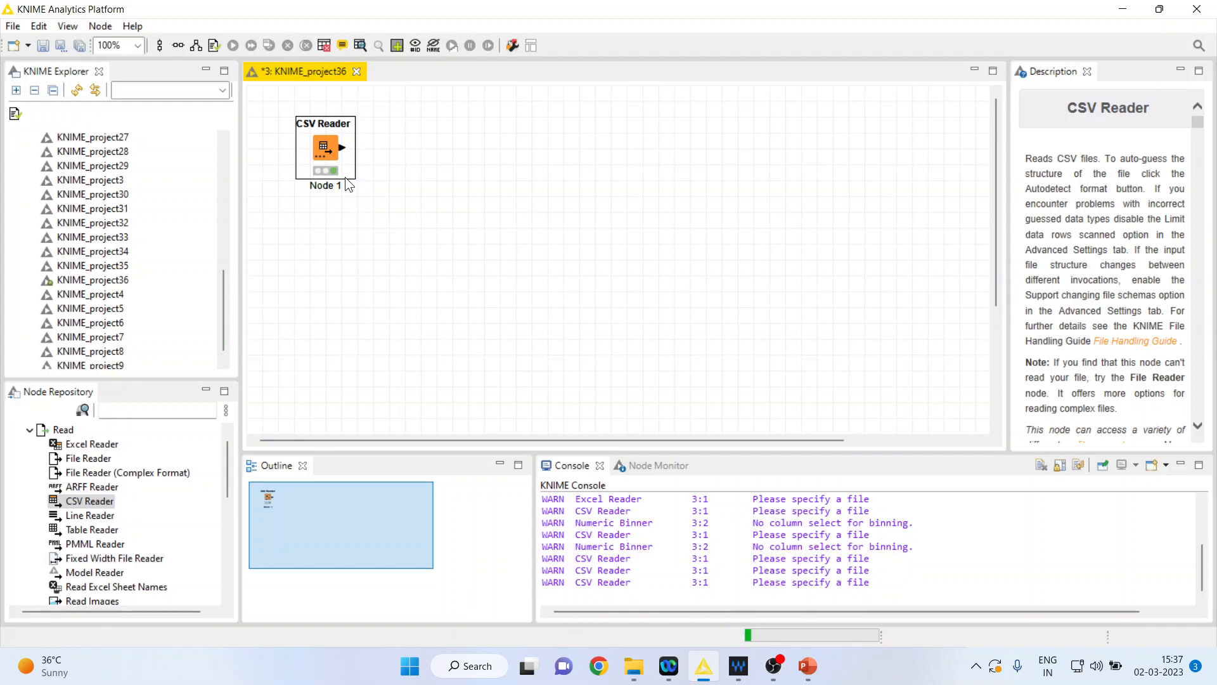
{"action": "right_click", "coordinate": [325, 148]}
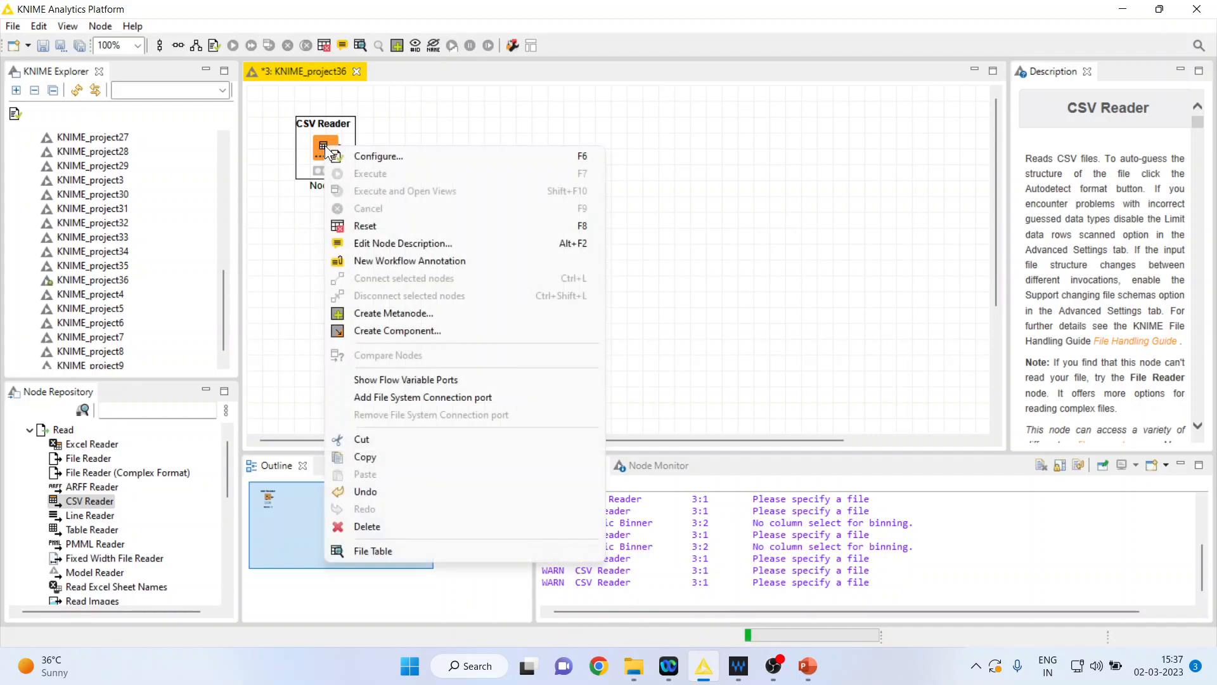
{"action": "left_click", "coordinate": [372, 551]}
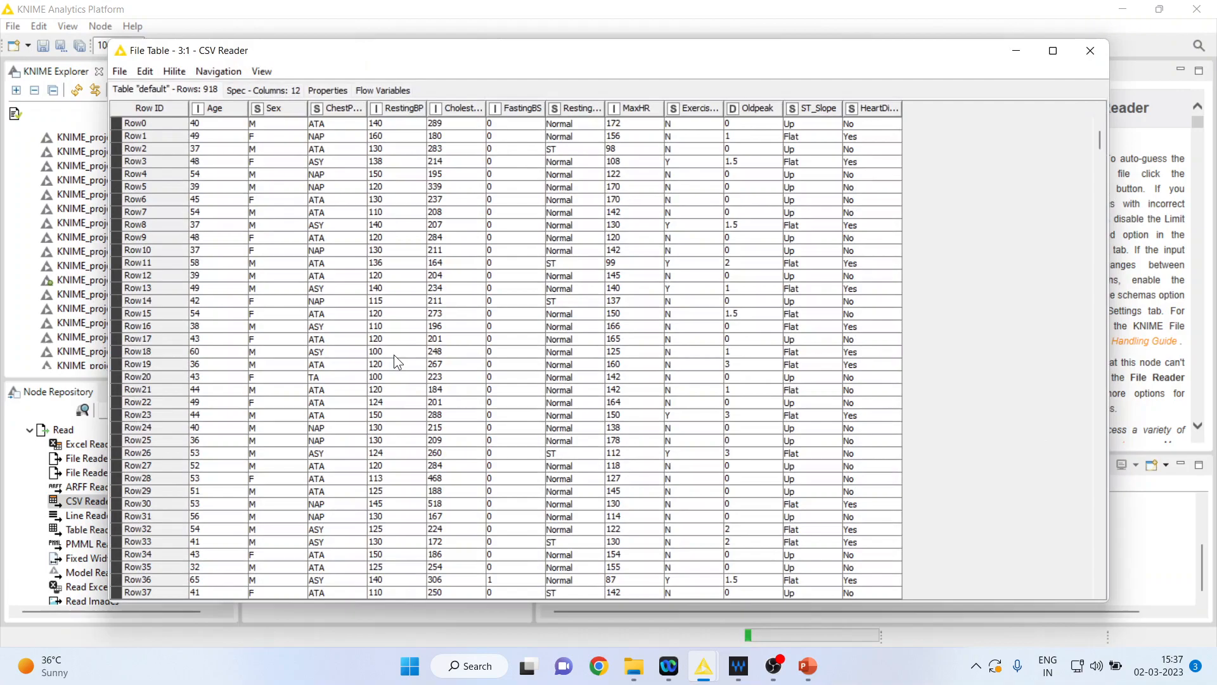
{"action": "mouse_move", "coordinate": [218, 112]}
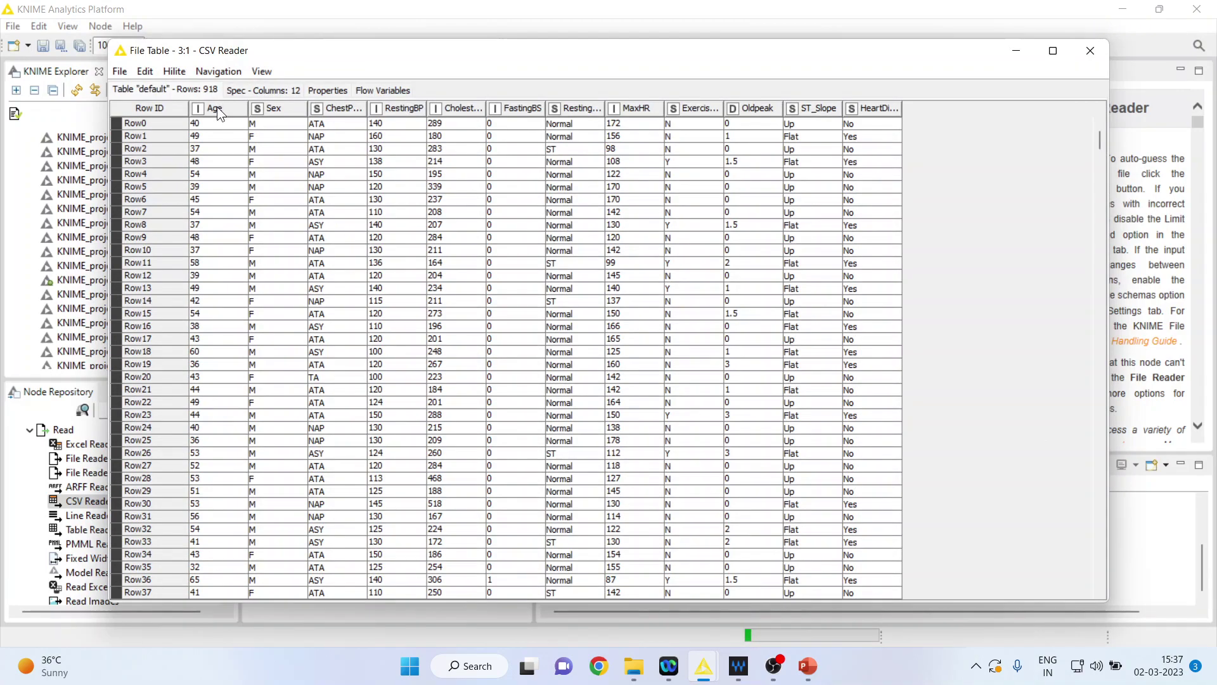
{"action": "left_click", "coordinate": [218, 108]}
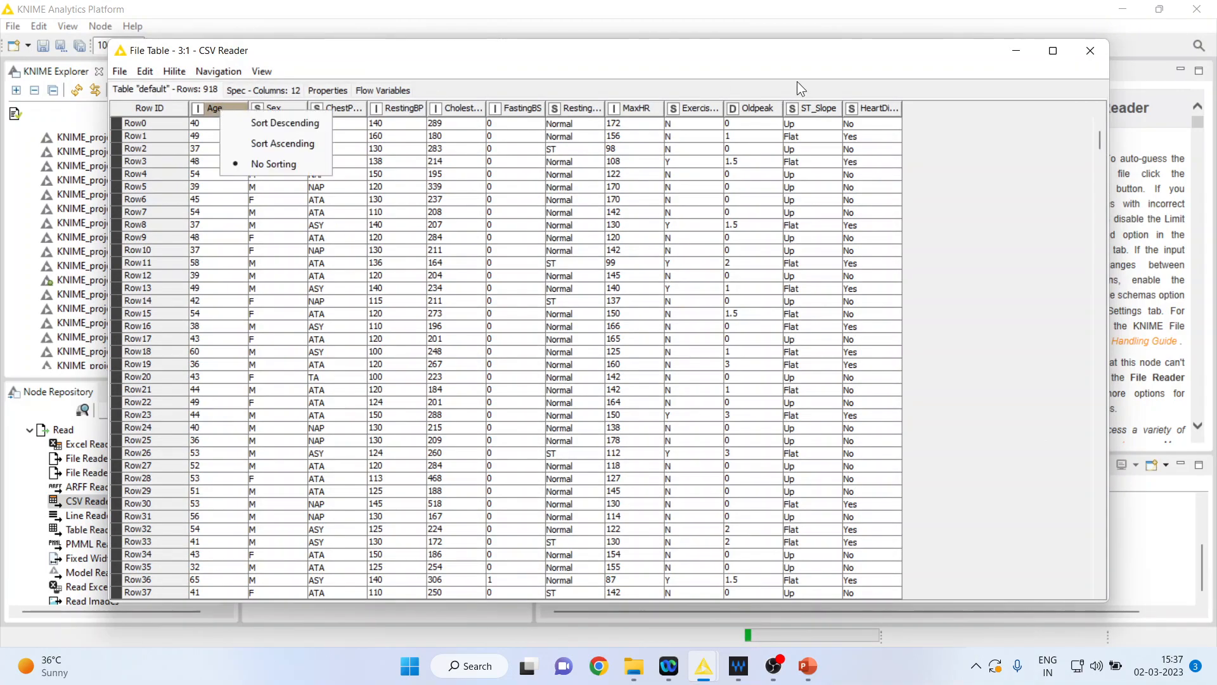
{"action": "left_click", "coordinate": [1089, 51]}
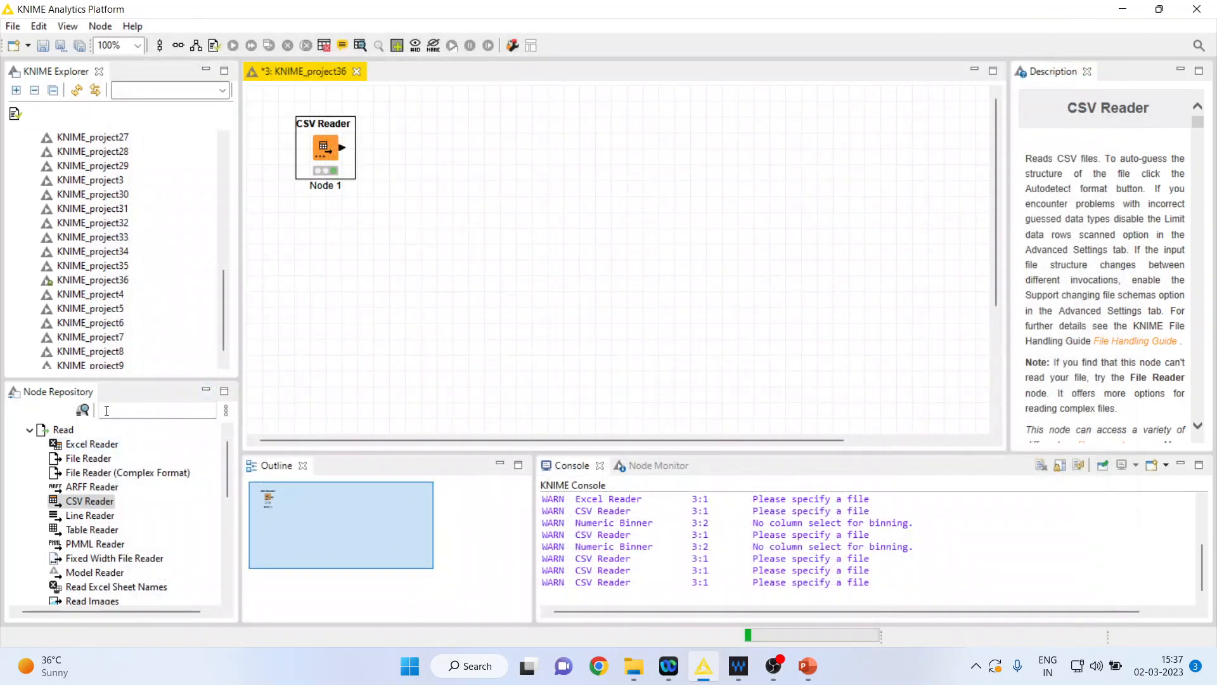
Search 're' and place a Column Rename node connected after the CSV Reader
{"action": "type", "text": "renam"}
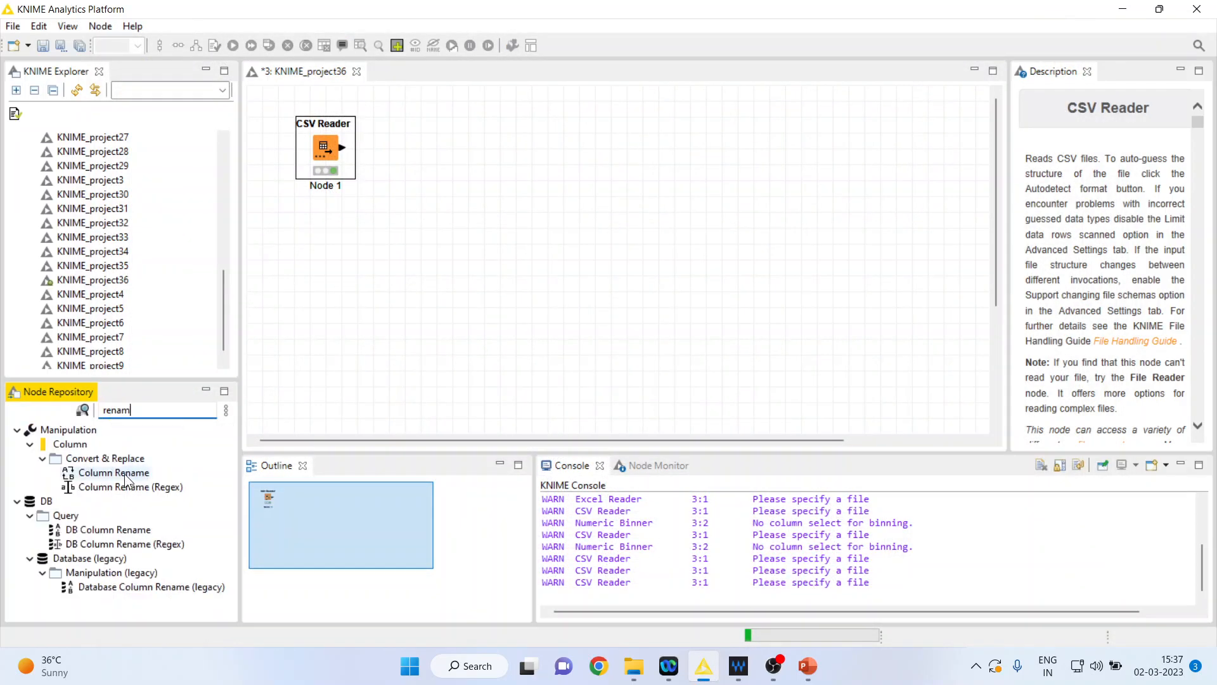
{"action": "left_click_drag", "start_coordinate": [114, 473], "coordinate": [404, 147]}
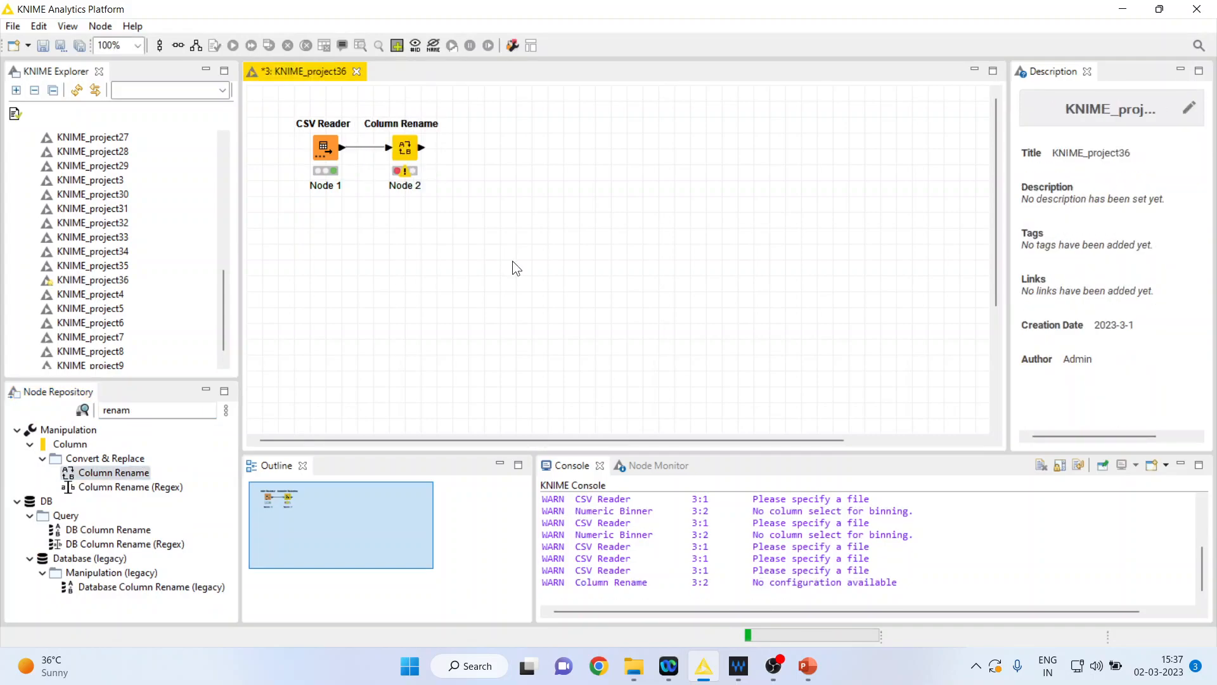
{"action": "right_click", "coordinate": [404, 147]}
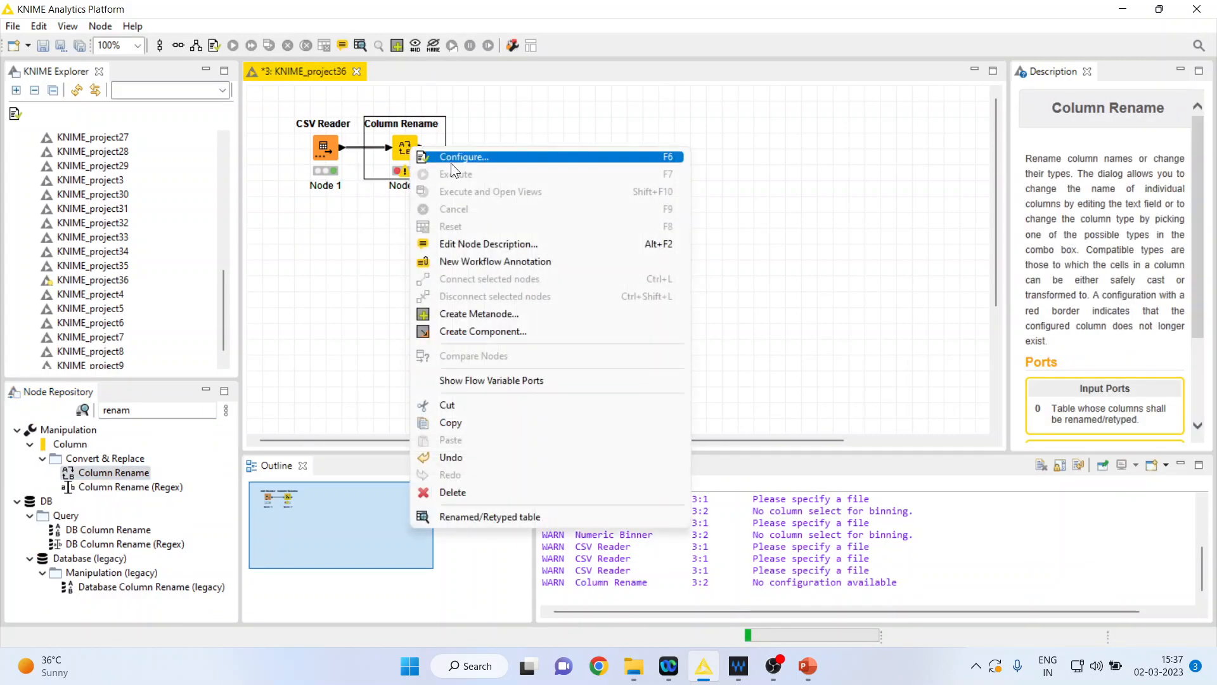
Rename the Age column to 'Age of the patient', keeping its integer type
{"action": "left_click", "coordinate": [464, 157]}
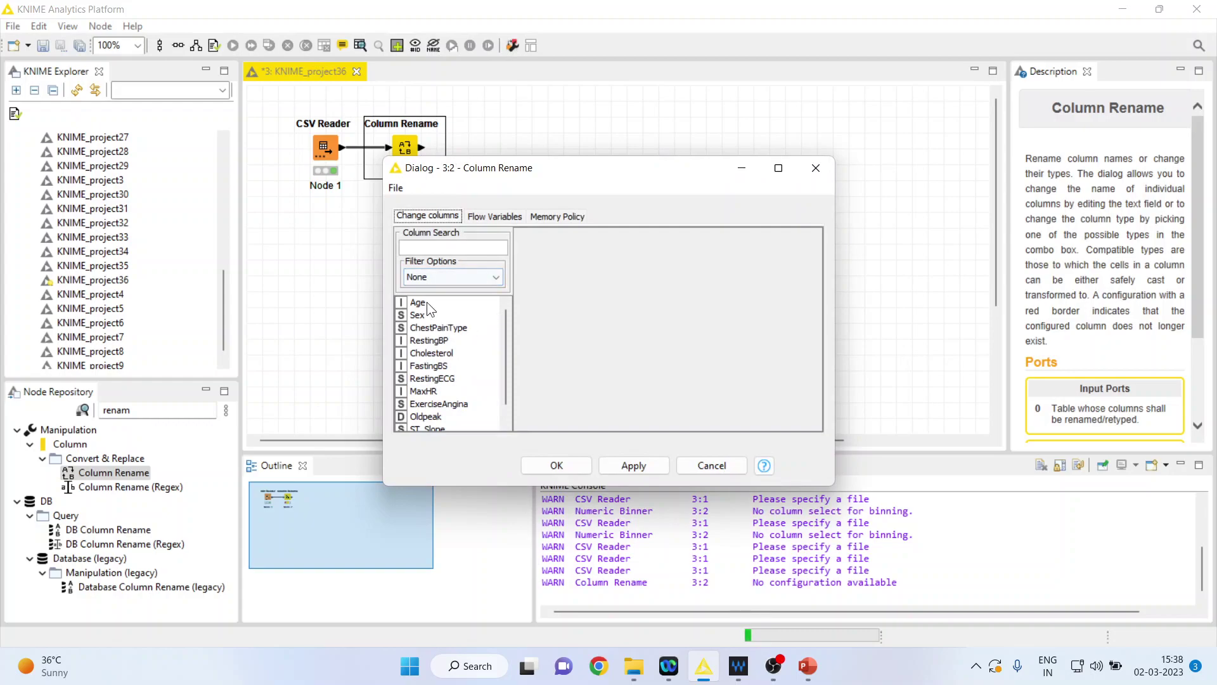
{"action": "left_click", "coordinate": [417, 303]}
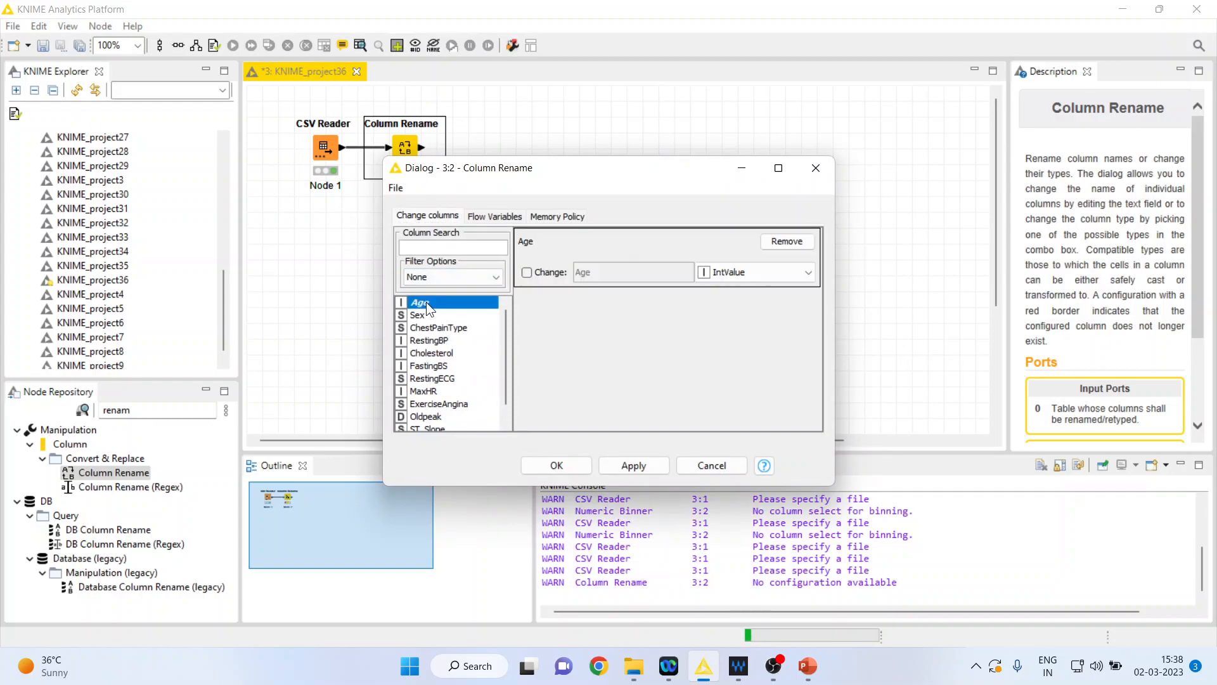
{"action": "mouse_move", "coordinate": [502, 293]}
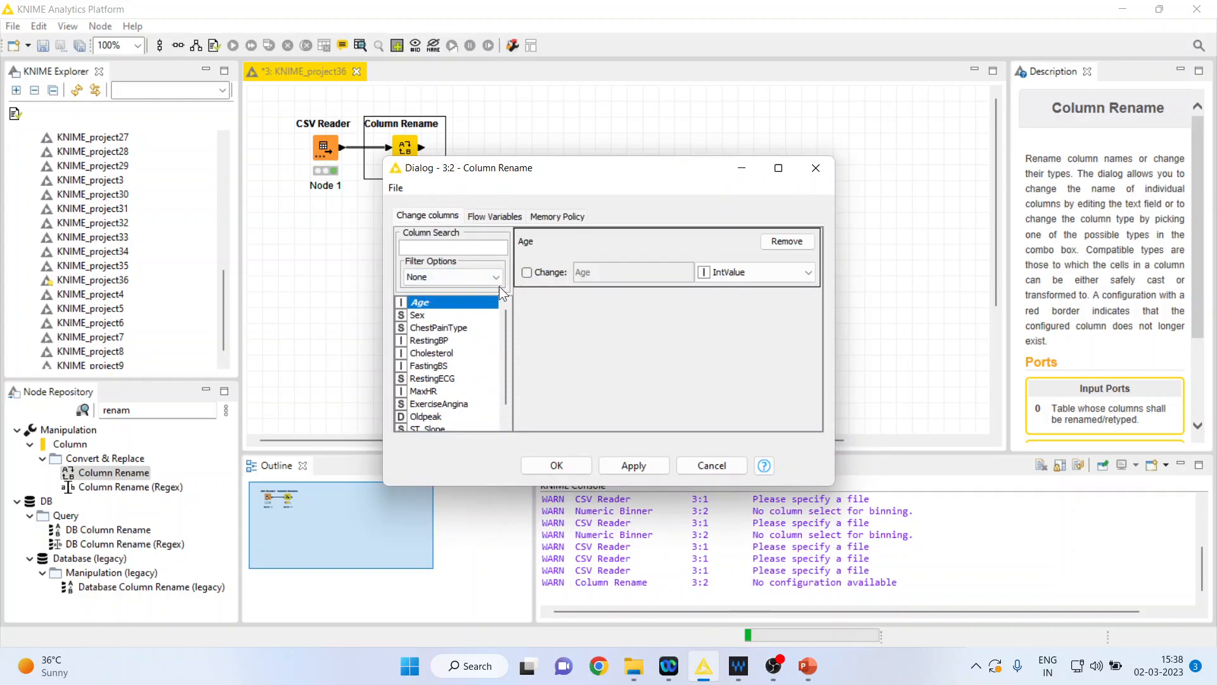
{"action": "left_click", "coordinate": [526, 272]}
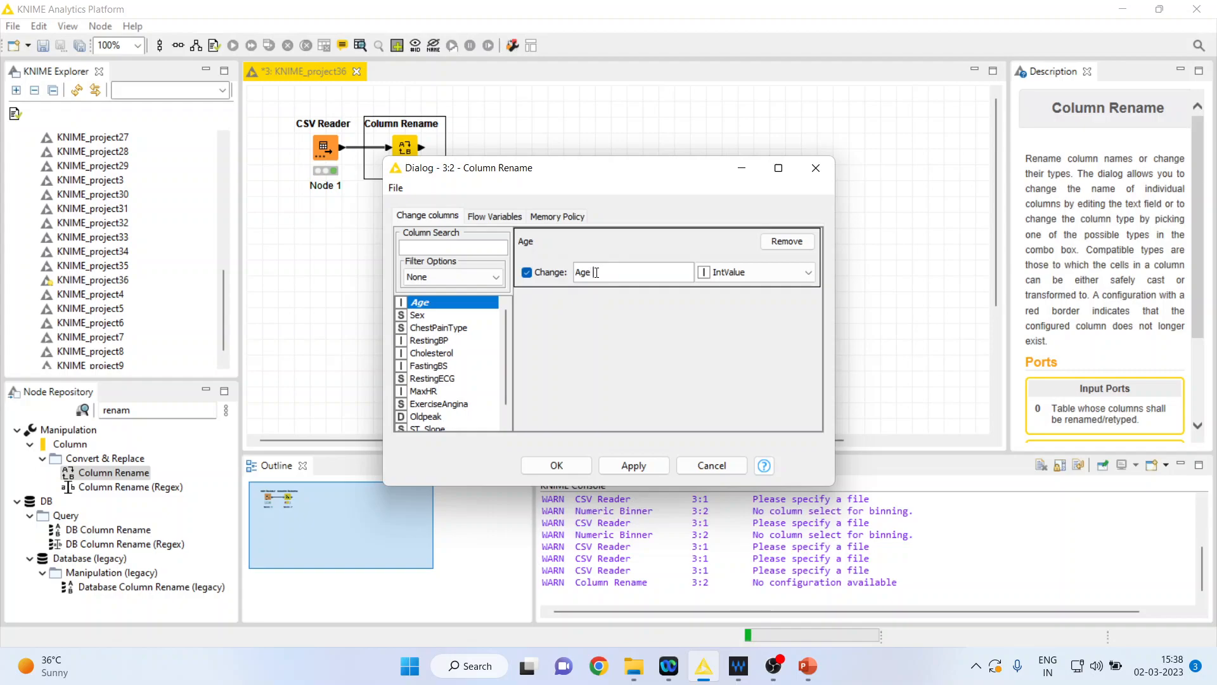
{"action": "type", "text": "of the"}
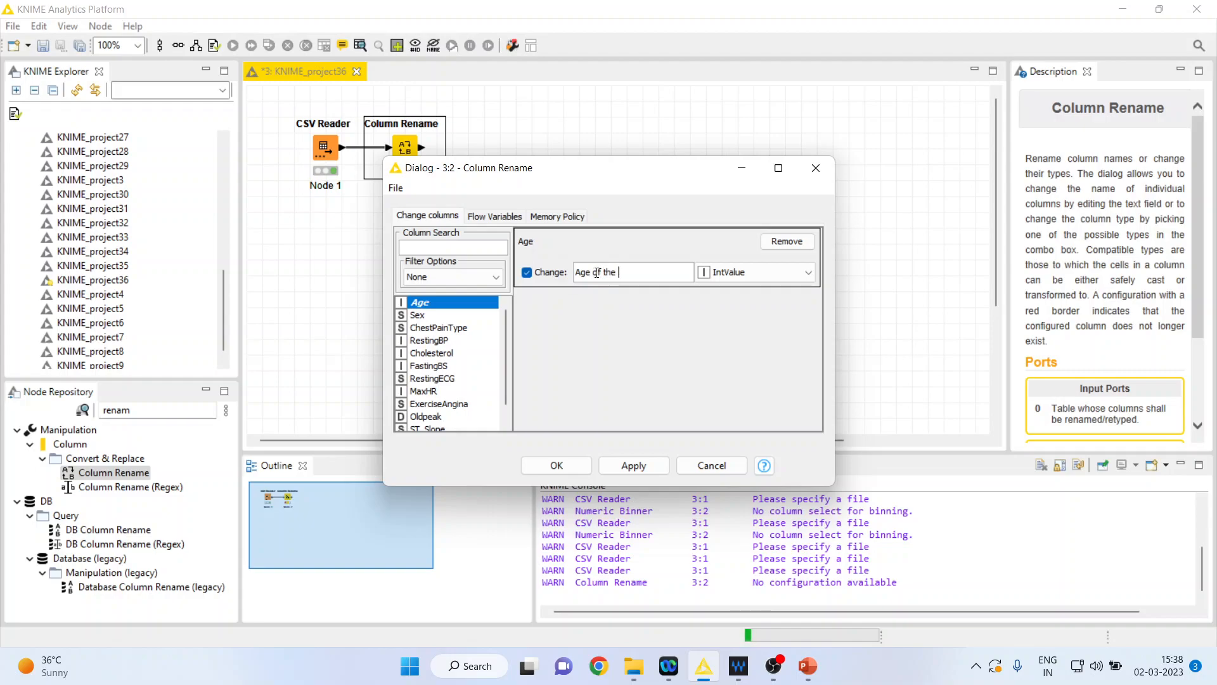
{"action": "type", "text": "patient"}
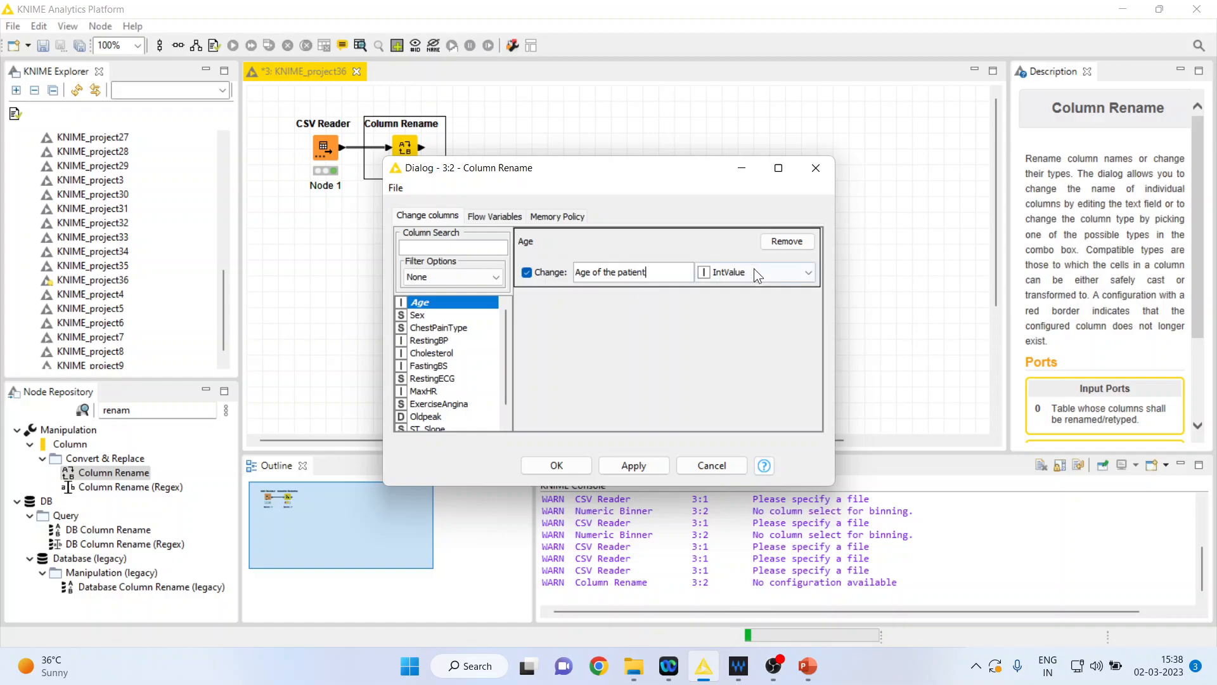
{"action": "left_click", "coordinate": [808, 272]}
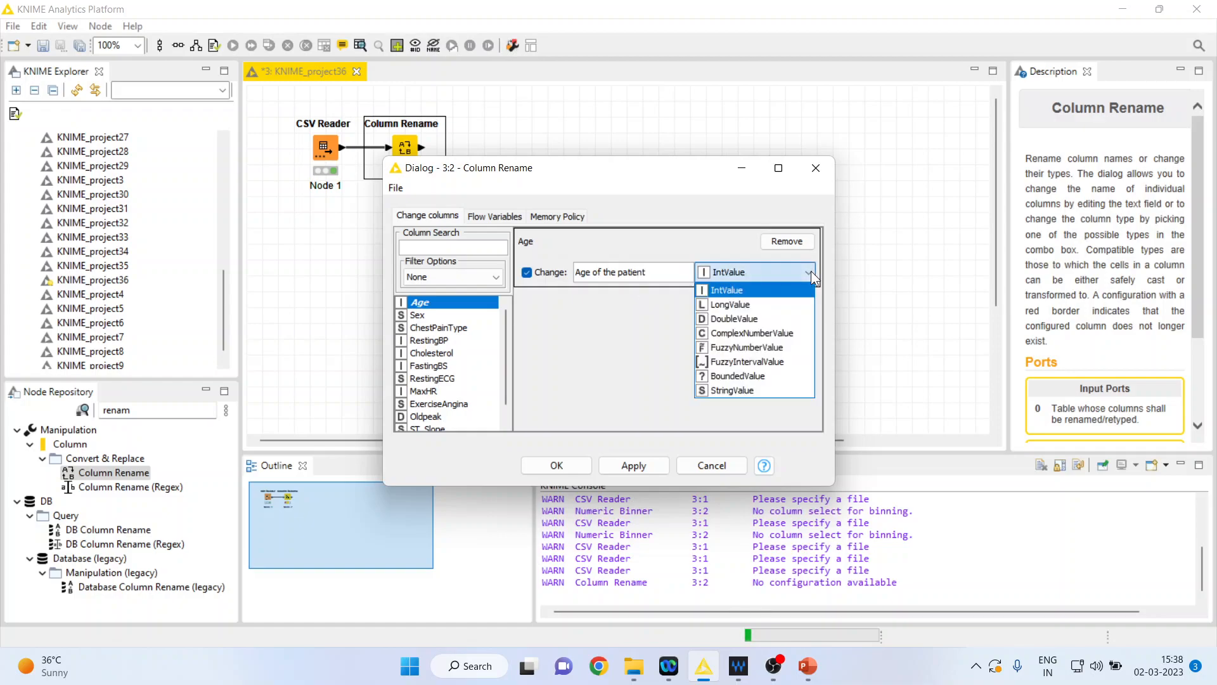
{"action": "left_click", "coordinate": [727, 290]}
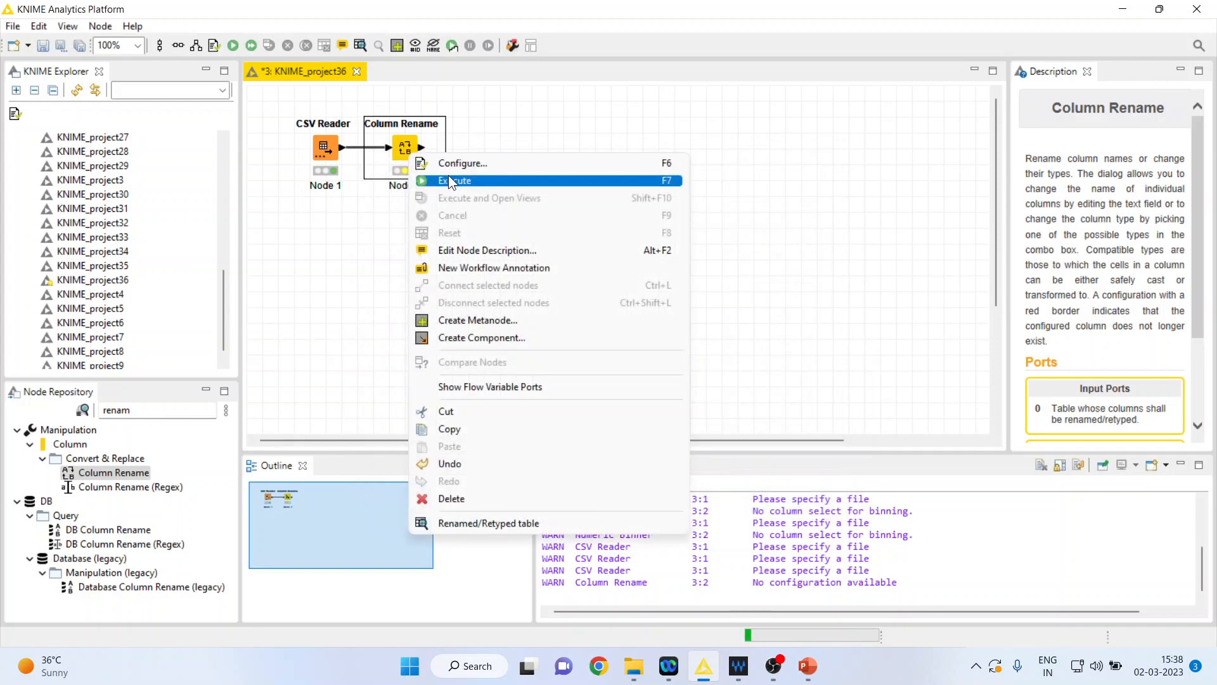
{"action": "mouse_move", "coordinate": [510, 505]}
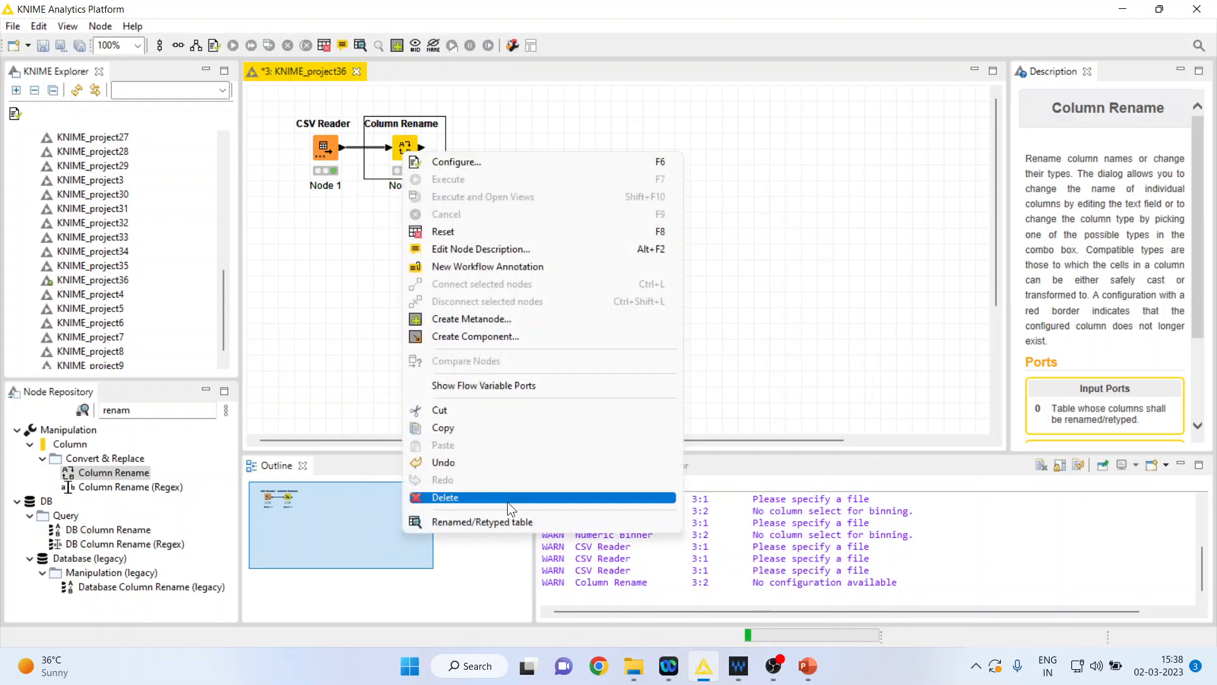
Dismiss the Column Rename node's menu and switch back to PowerPoint
{"action": "left_click", "coordinate": [483, 521]}
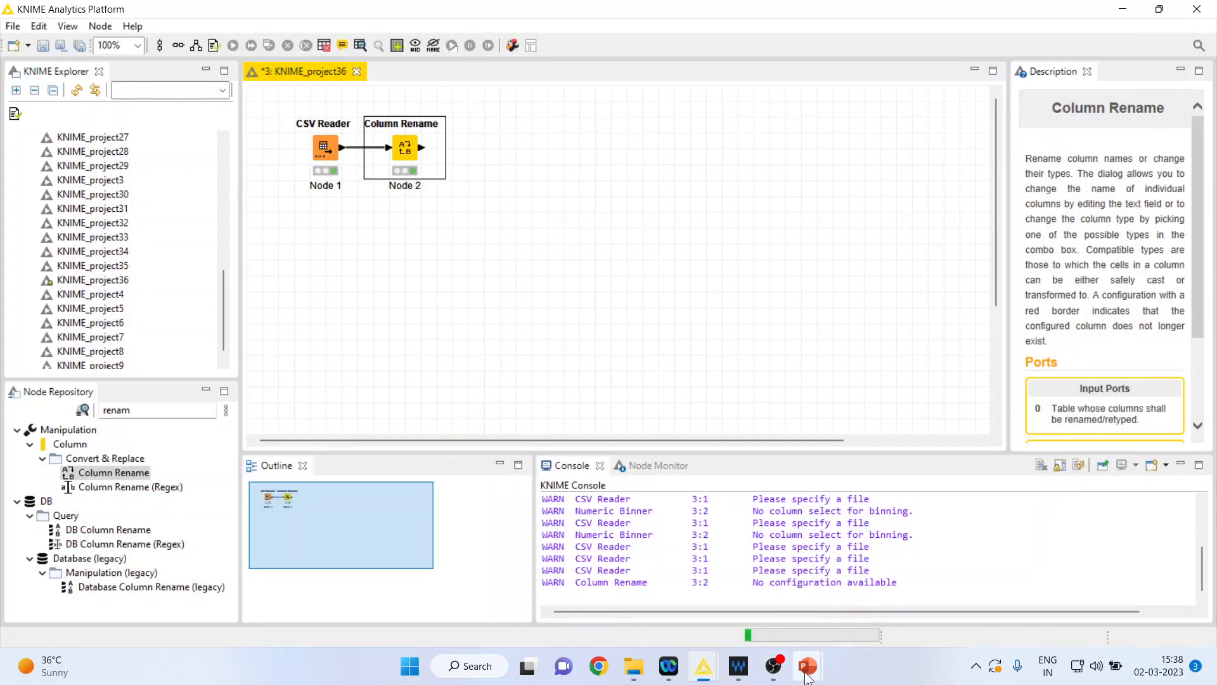
{"action": "left_click", "coordinate": [807, 665]}
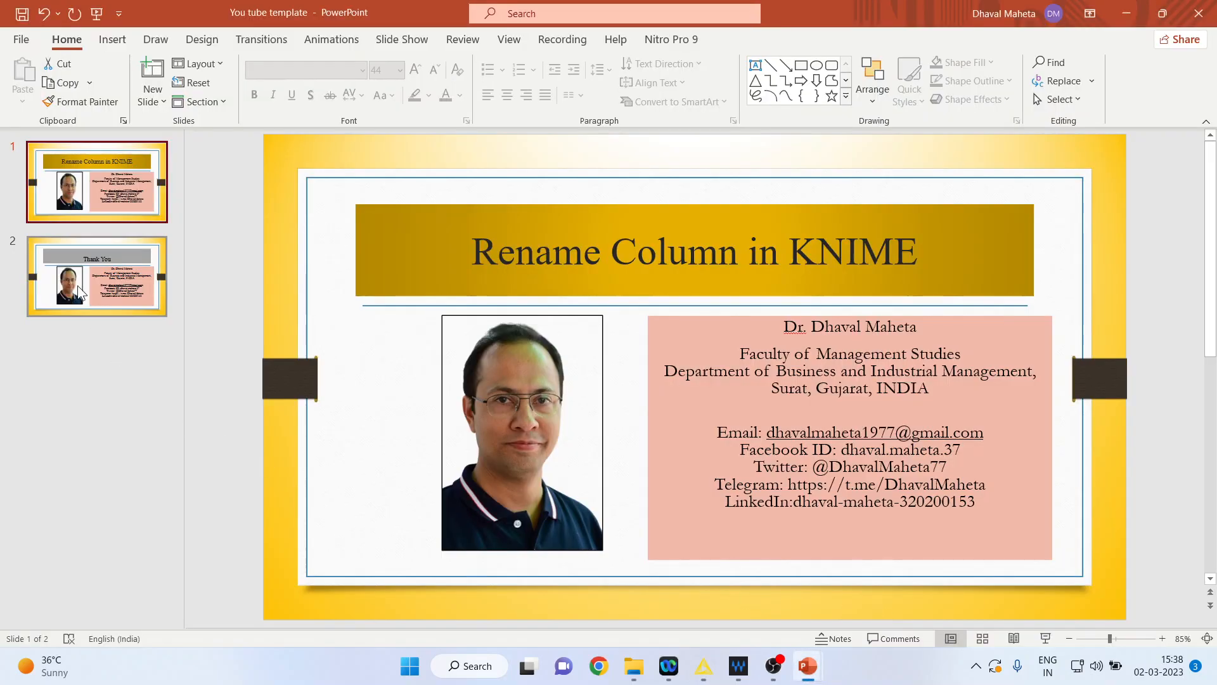